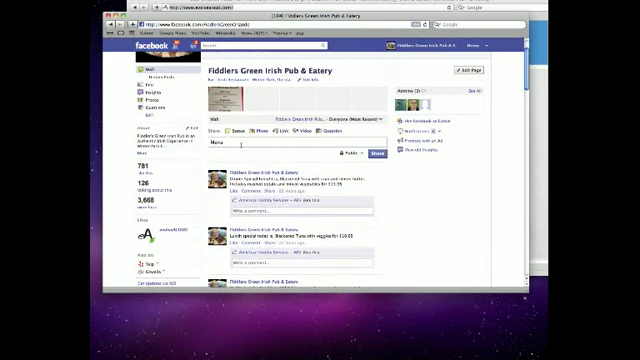
Step: Start the status update with the word 'Today' in the page's post box
type("Today")
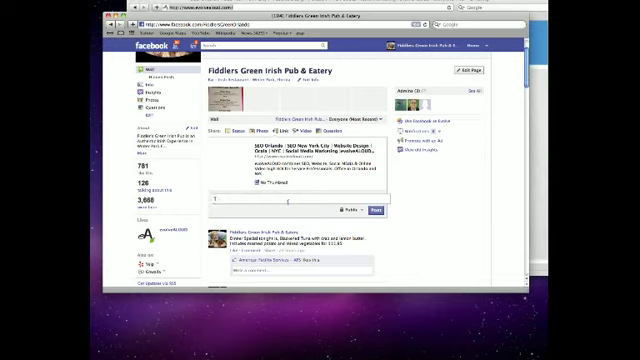
Step: Write the thank-you message 'Thanks ALOL' above the attached link and share it
type("Thanks to evolve")
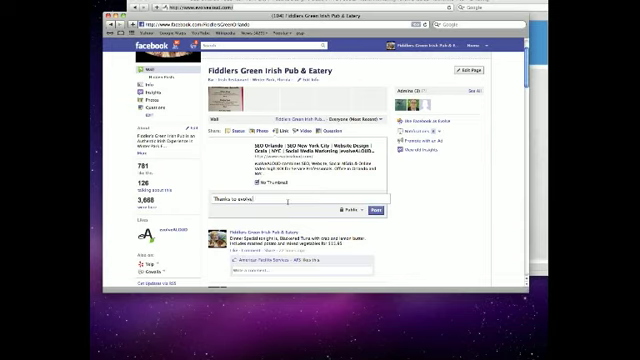
type("ALOL")
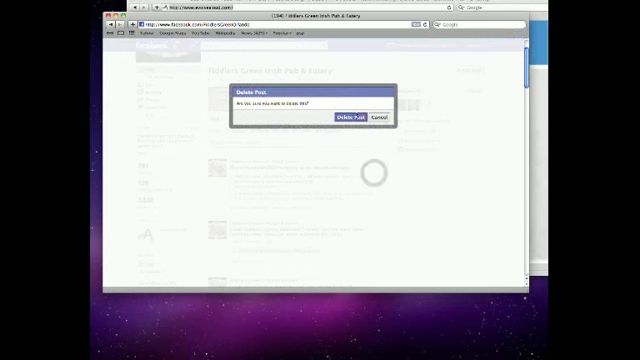
Step: Confirm deleting the selected post from the pub page's wall
left_click(348, 116)
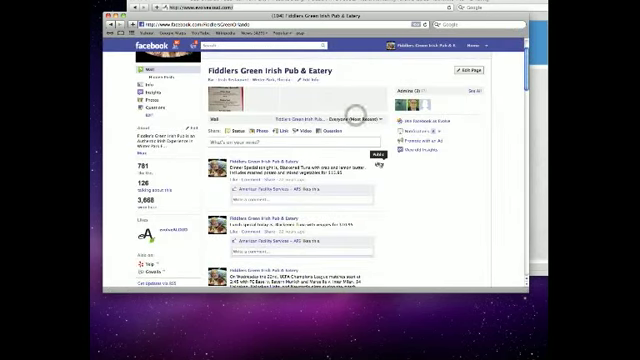